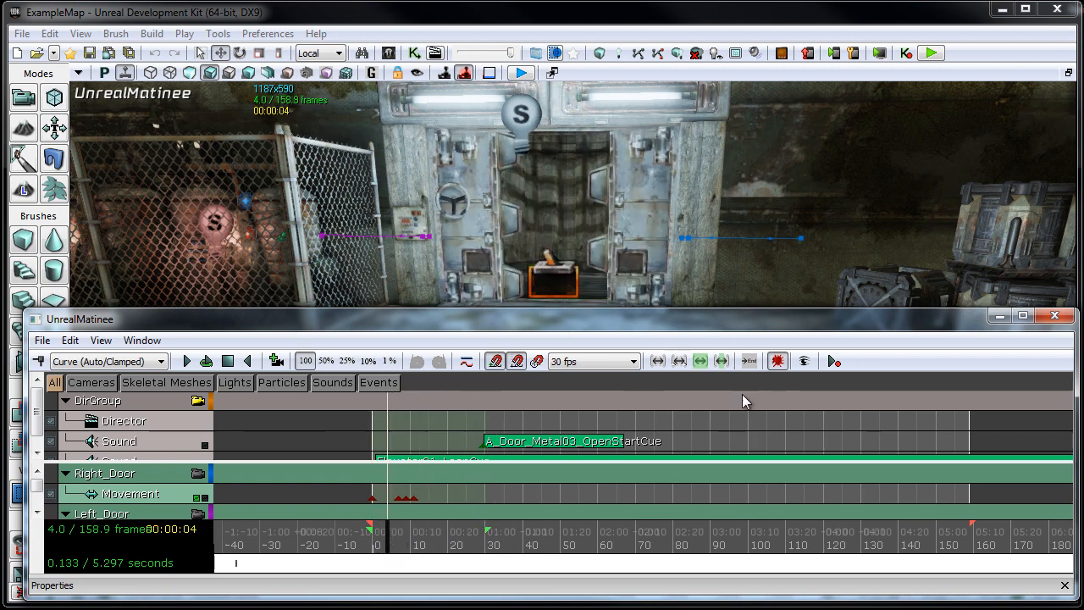
{"action": "mouse_move", "coordinate": [449, 440]}
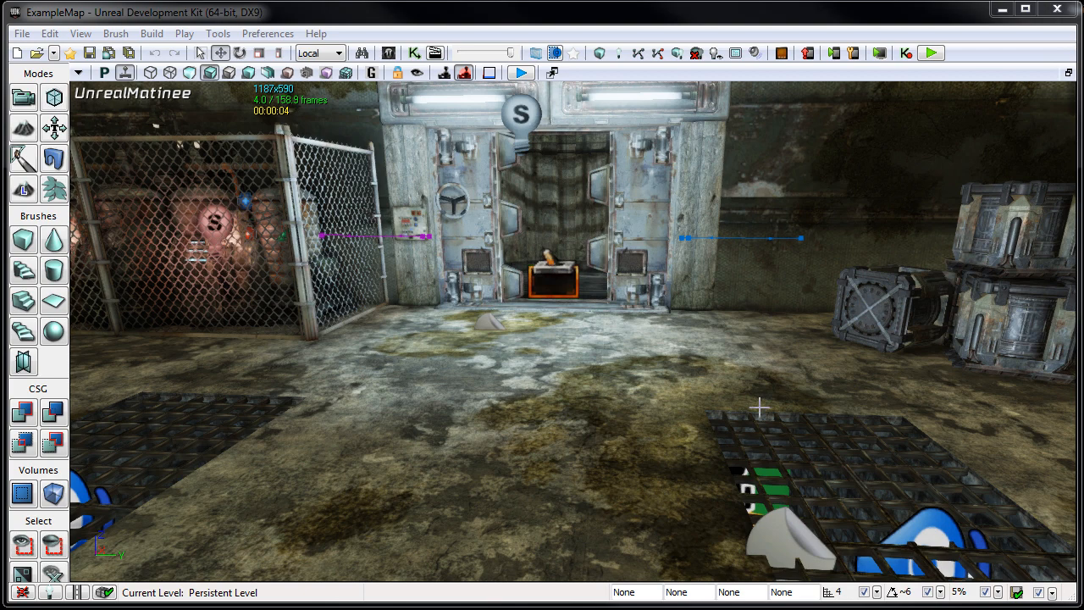
{"action": "mouse_move", "coordinate": [944, 276]}
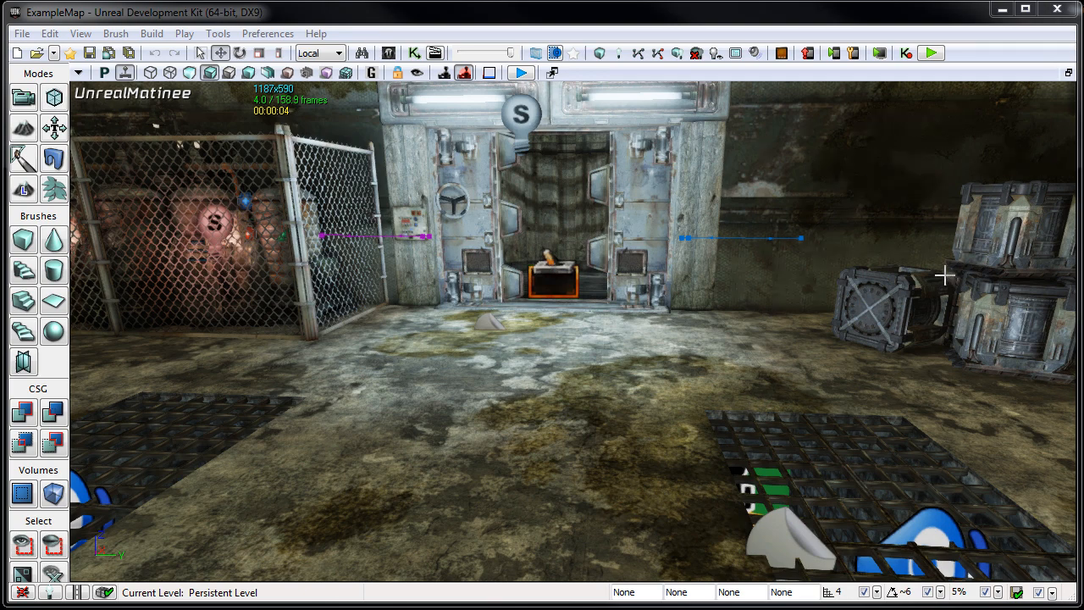
{"action": "mouse_move", "coordinate": [331, 339]}
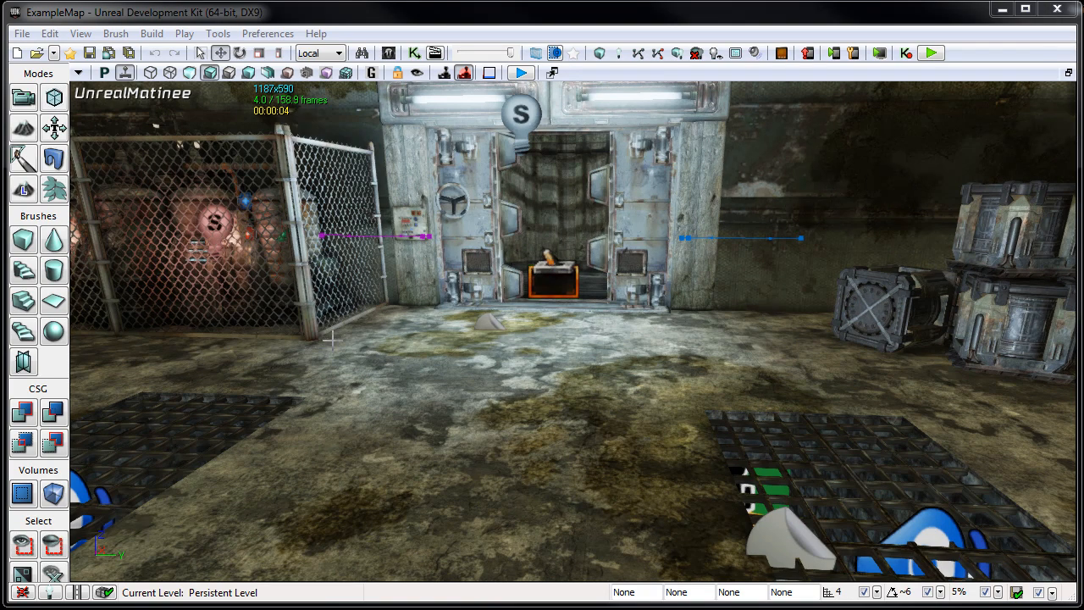
{"action": "mouse_move", "coordinate": [342, 278]}
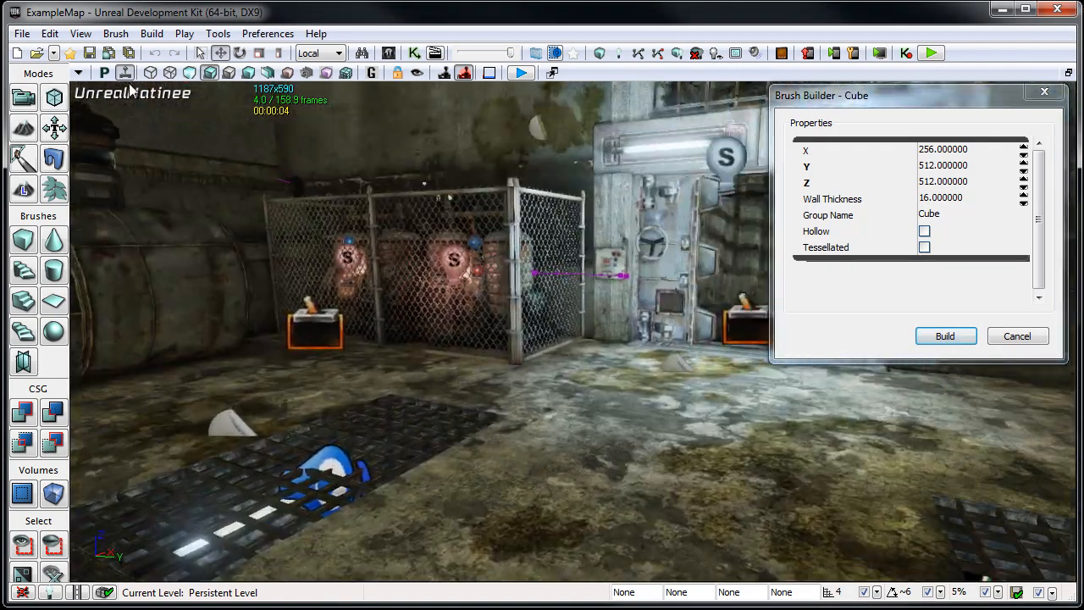
Switch the viewport to the Top view to see the 256×512×512 cube brush from above
{"action": "left_click", "coordinate": [104, 72]}
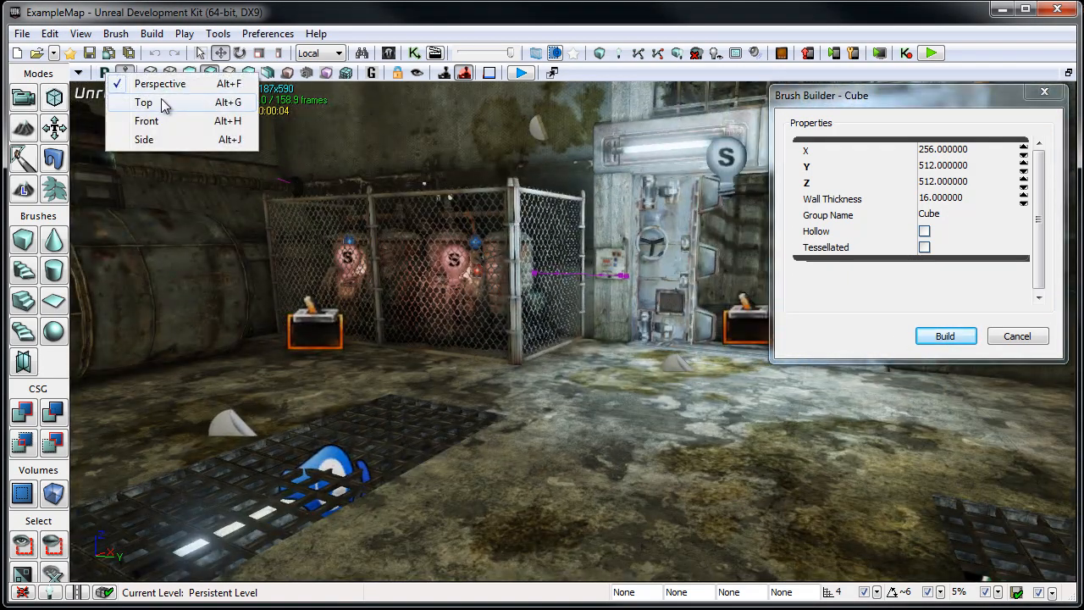
{"action": "left_click", "coordinate": [144, 102]}
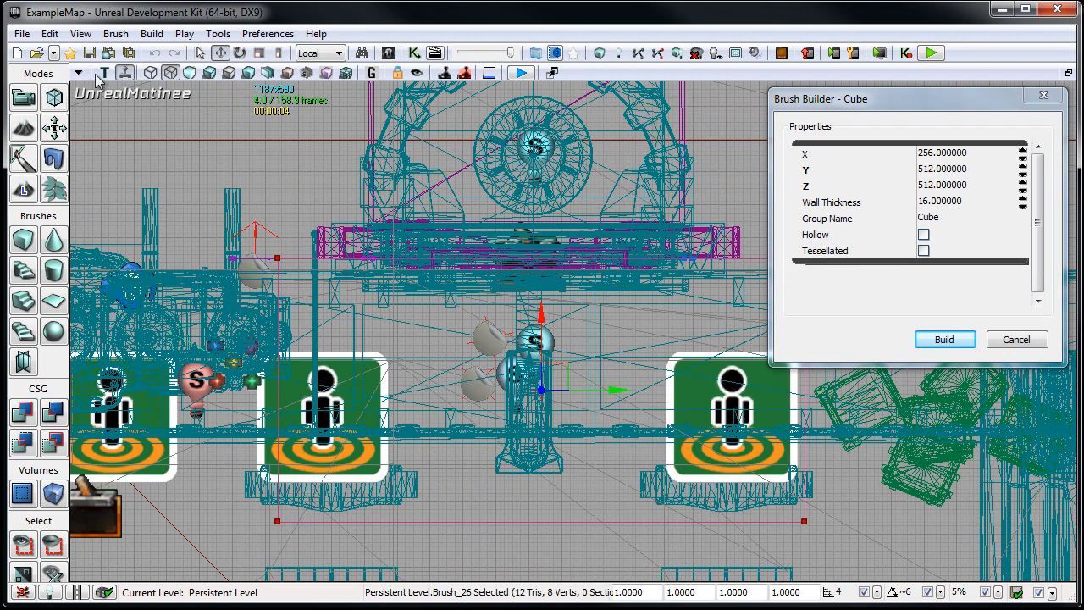
Return the viewport to Perspective and turn the camera to face the vault doors and brush
{"action": "left_click", "coordinate": [95, 81]}
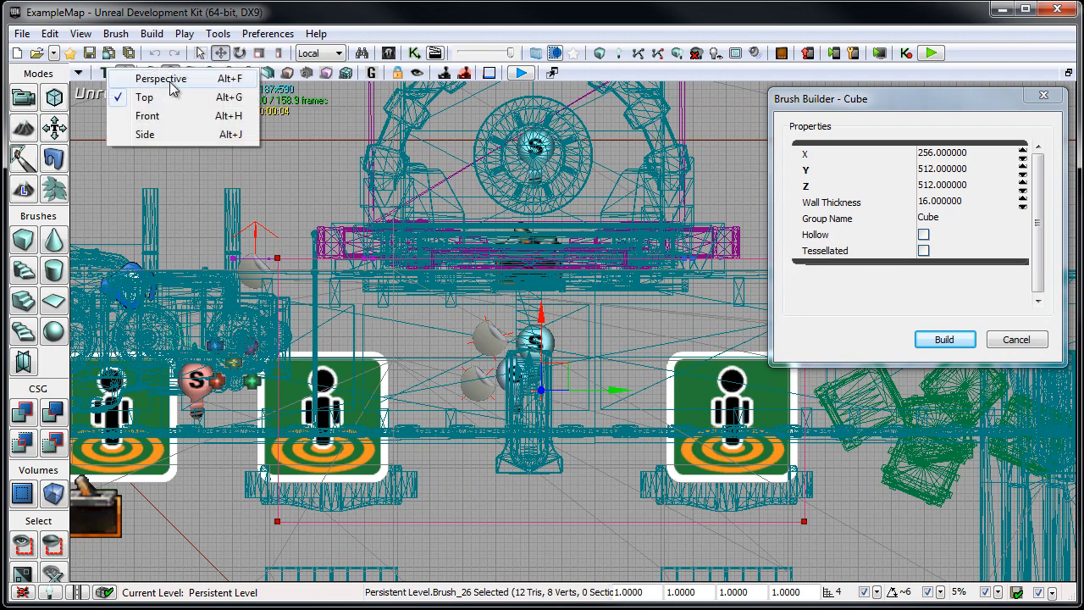
{"action": "left_click", "coordinate": [160, 78]}
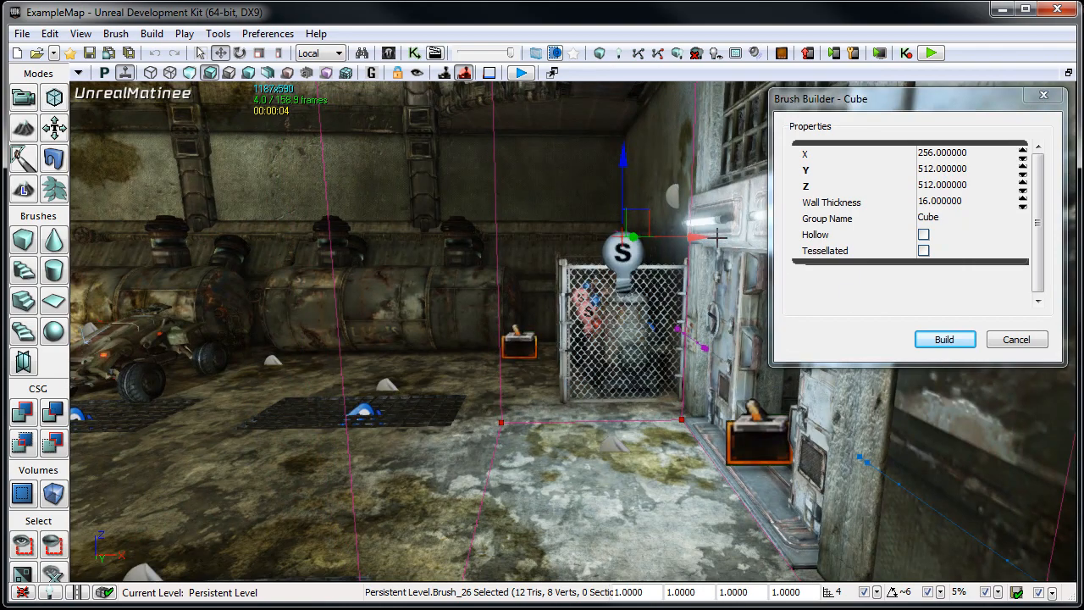
{"action": "left_click_drag", "start_coordinate": [695, 237], "coordinate": [741, 230]}
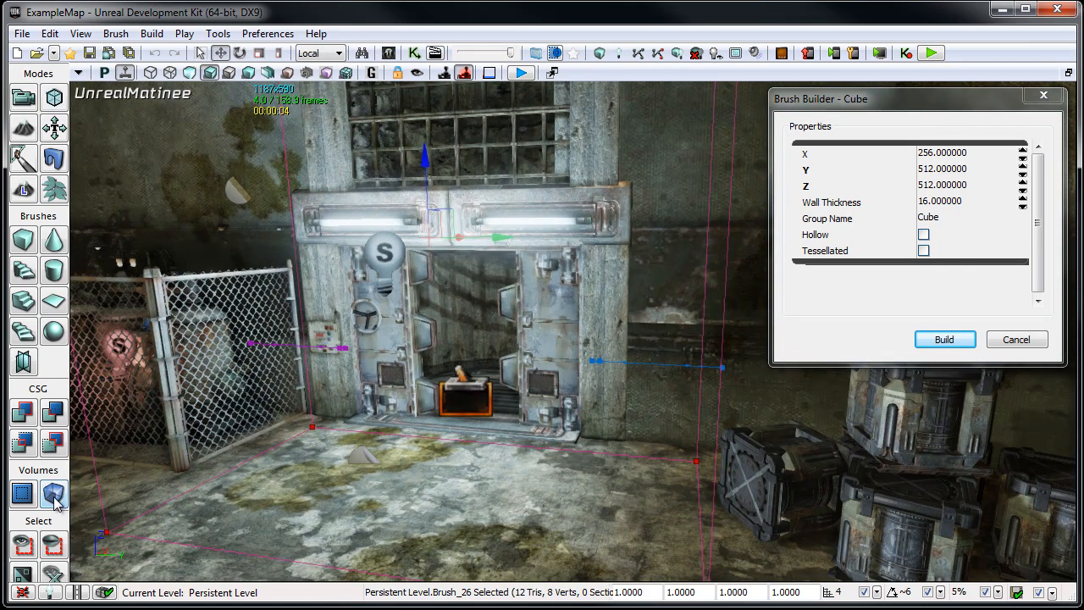
Bring up the list of volume types for the cube brush at the vault doors
{"action": "left_click", "coordinate": [52, 493]}
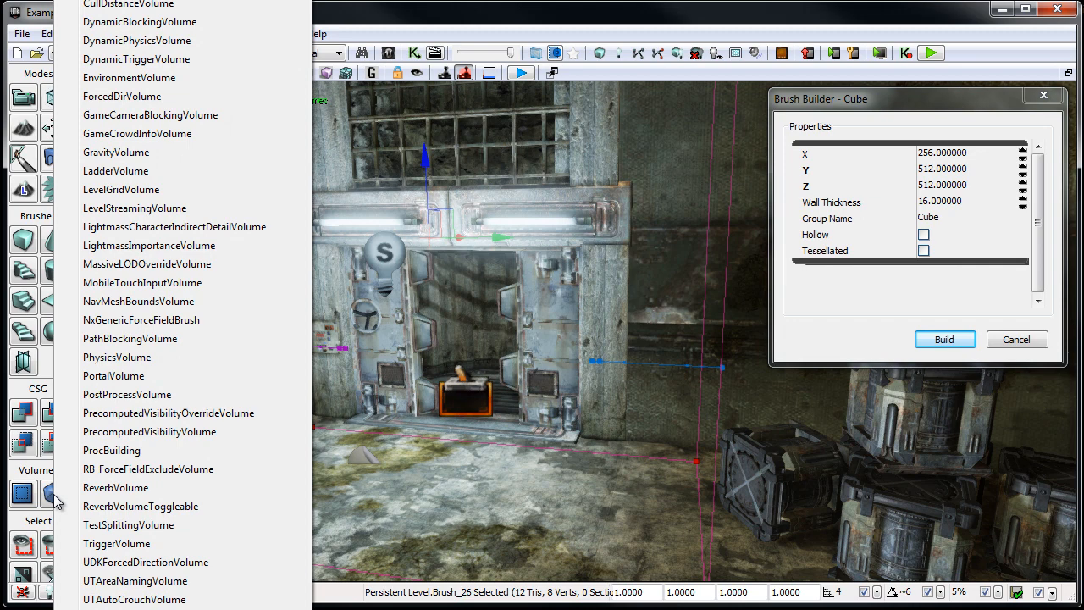
{"action": "mouse_move", "coordinate": [116, 543]}
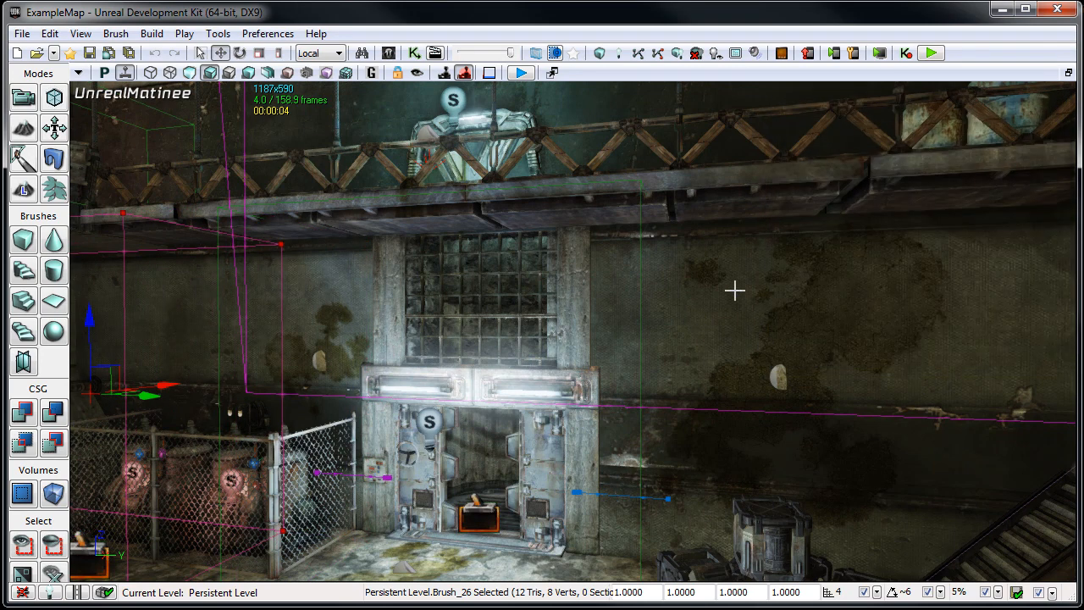
{"action": "mouse_move", "coordinate": [640, 254]}
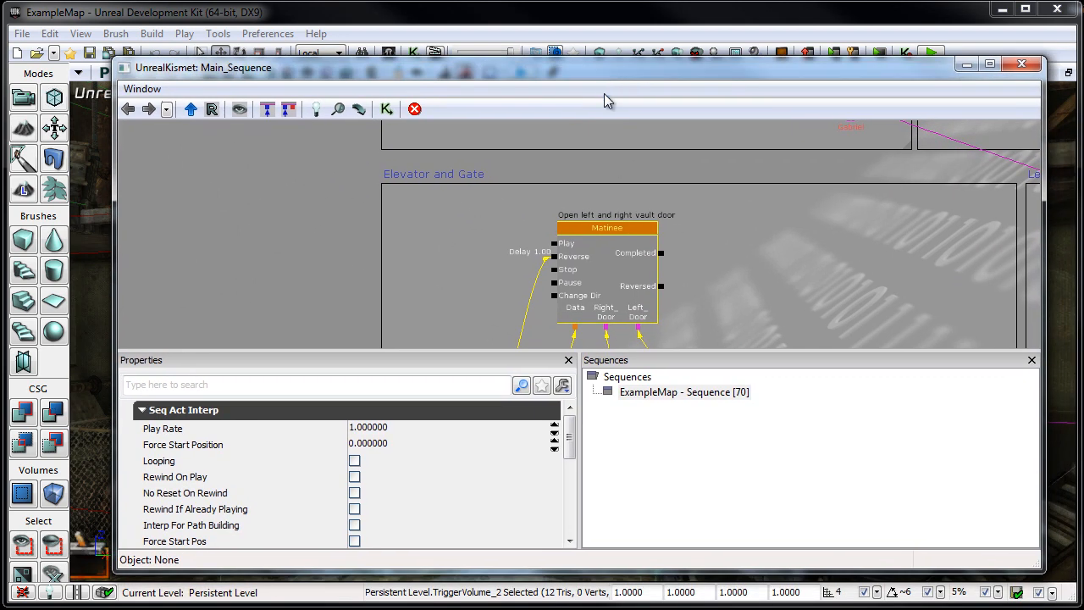
Add a TriggerVolume_2 Touch event to the Kismet sequence beside the vault door matinee
{"action": "scroll", "scroll_direction": "down", "scroll_amount": 3}
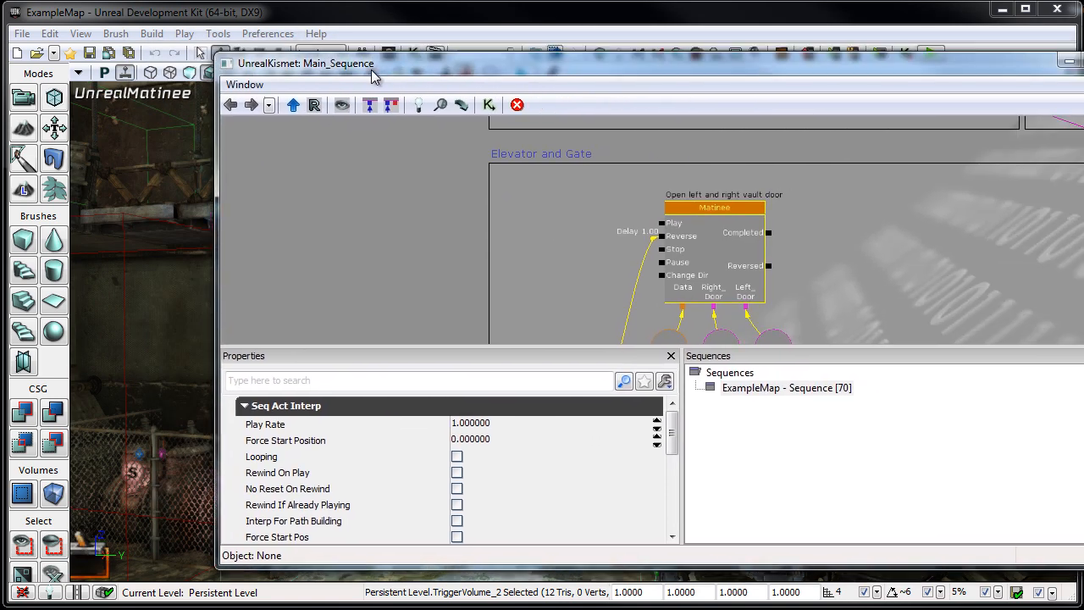
{"action": "right_click", "coordinate": [415, 229]}
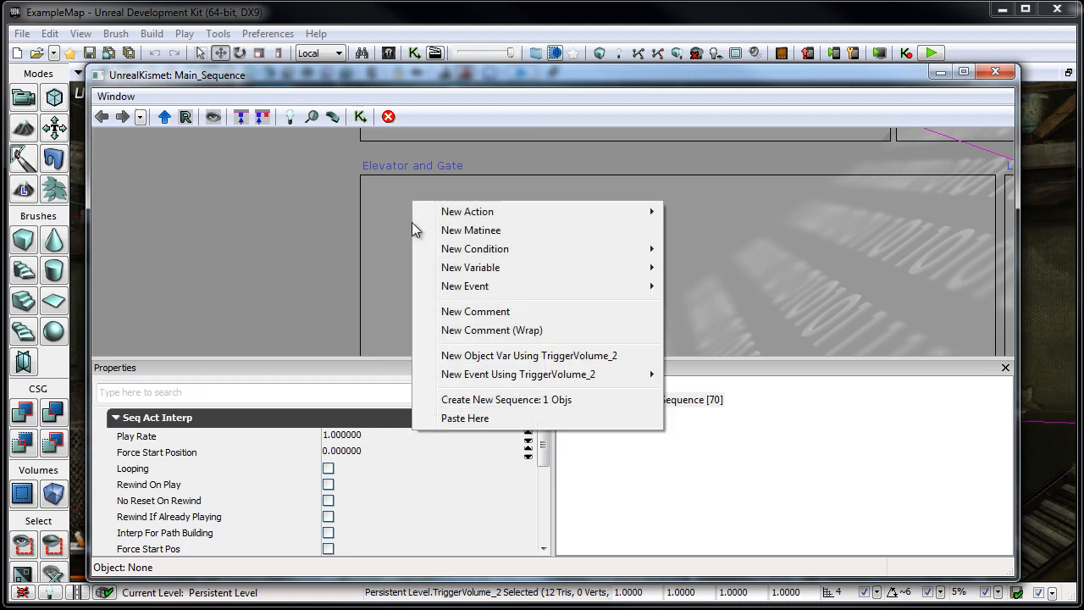
{"action": "mouse_move", "coordinate": [518, 374]}
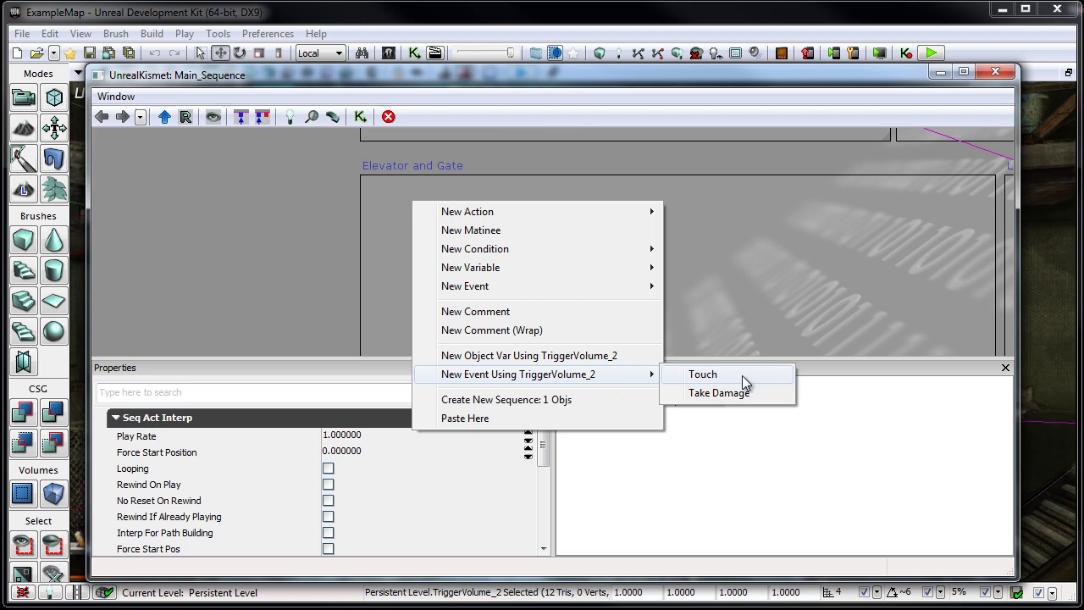
{"action": "left_click", "coordinate": [702, 374]}
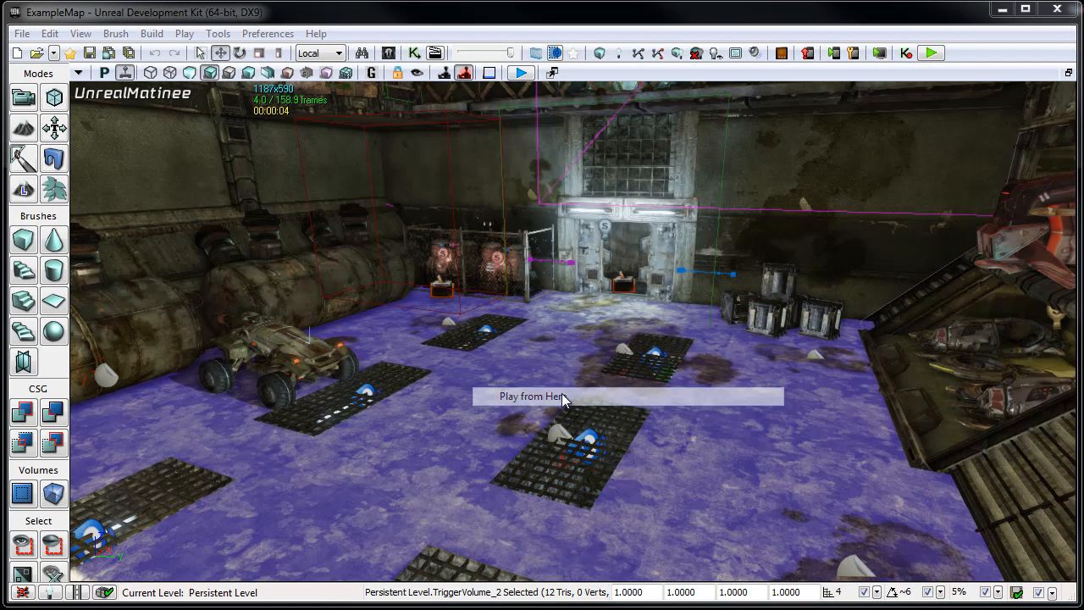
Play the level from the floor near the vault, then end the session
{"action": "left_click", "coordinate": [531, 395]}
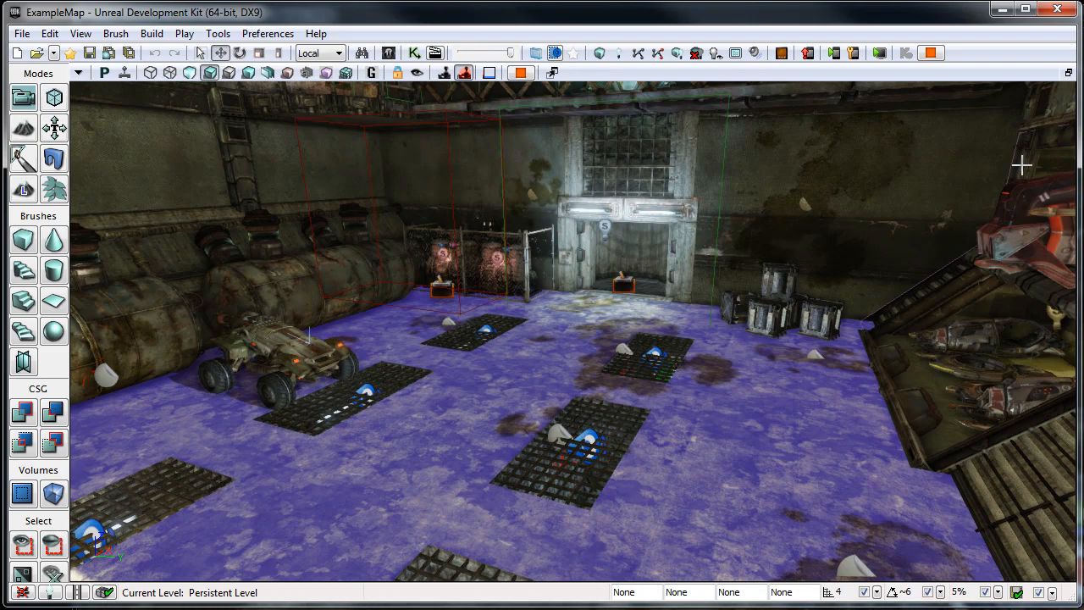
{"action": "left_click", "coordinate": [183, 33]}
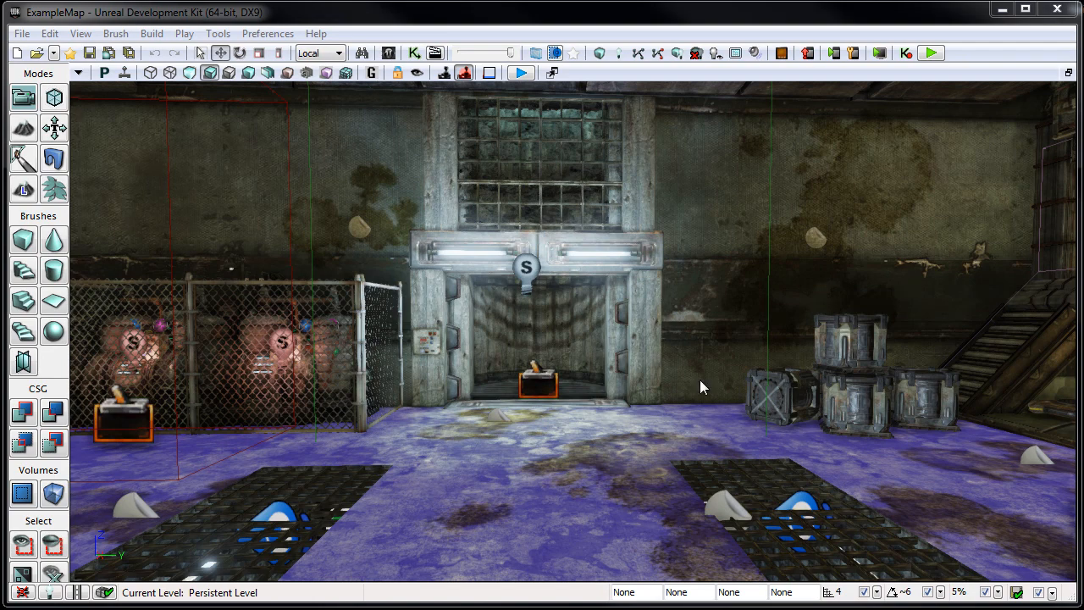
{"action": "mouse_move", "coordinate": [613, 331]}
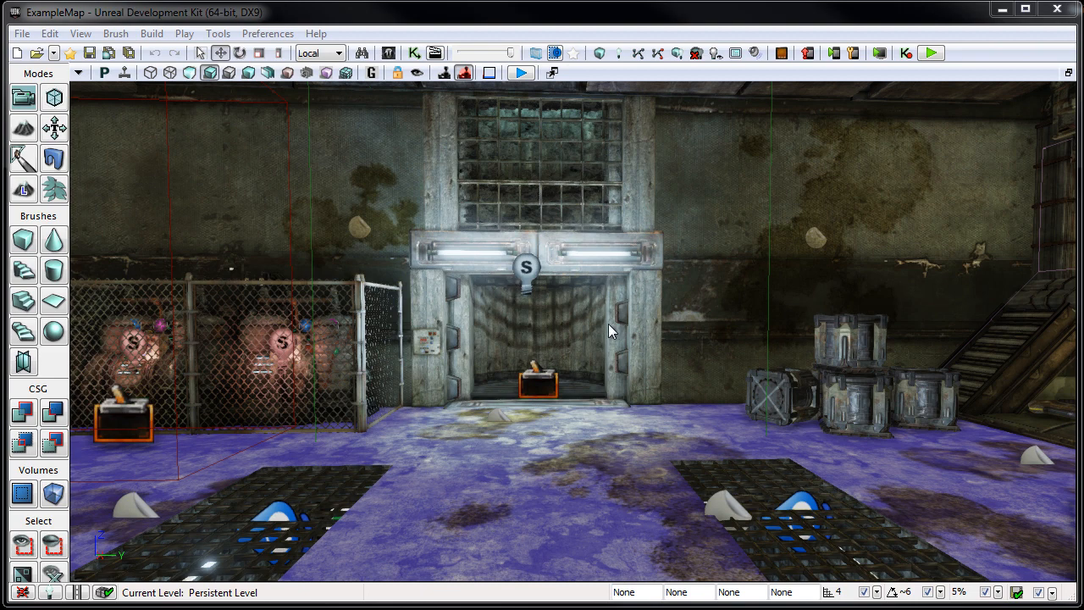
{"action": "mouse_move", "coordinate": [574, 285]}
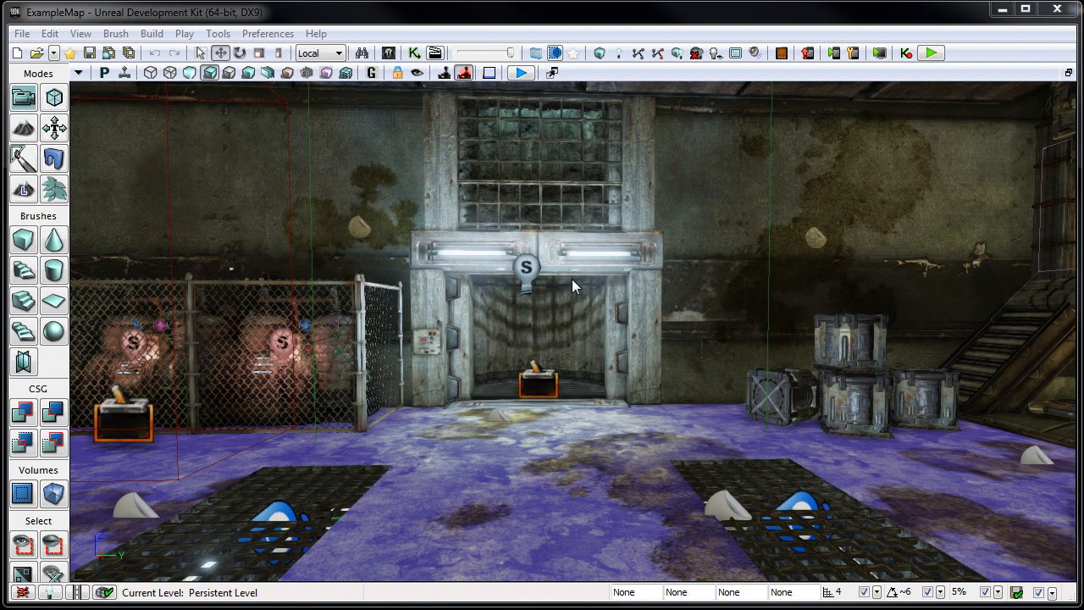
{"action": "mouse_move", "coordinate": [559, 252]}
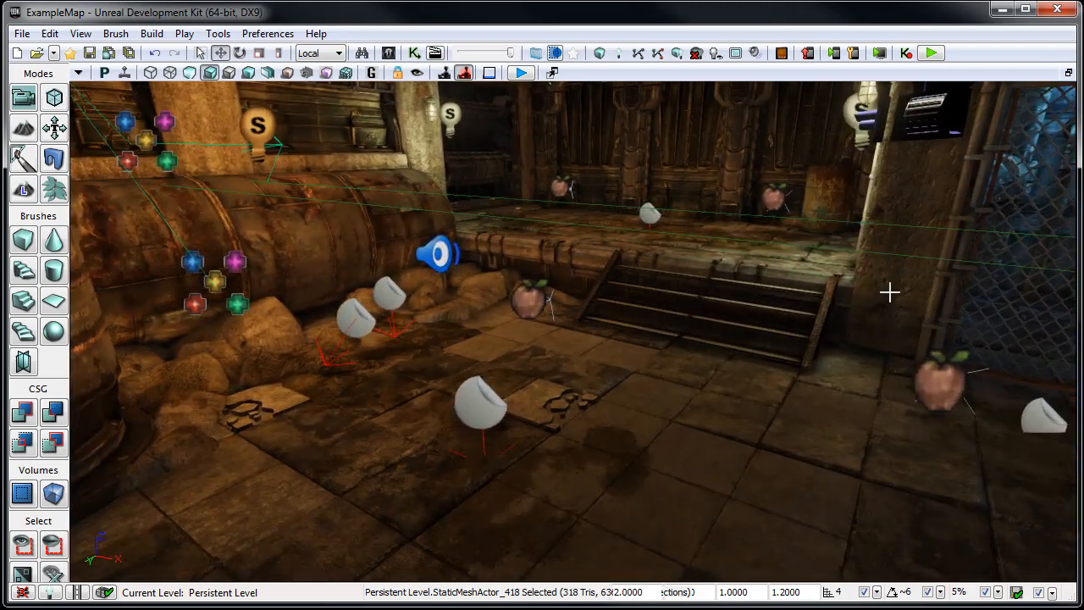
{"action": "mouse_move", "coordinate": [490, 292]}
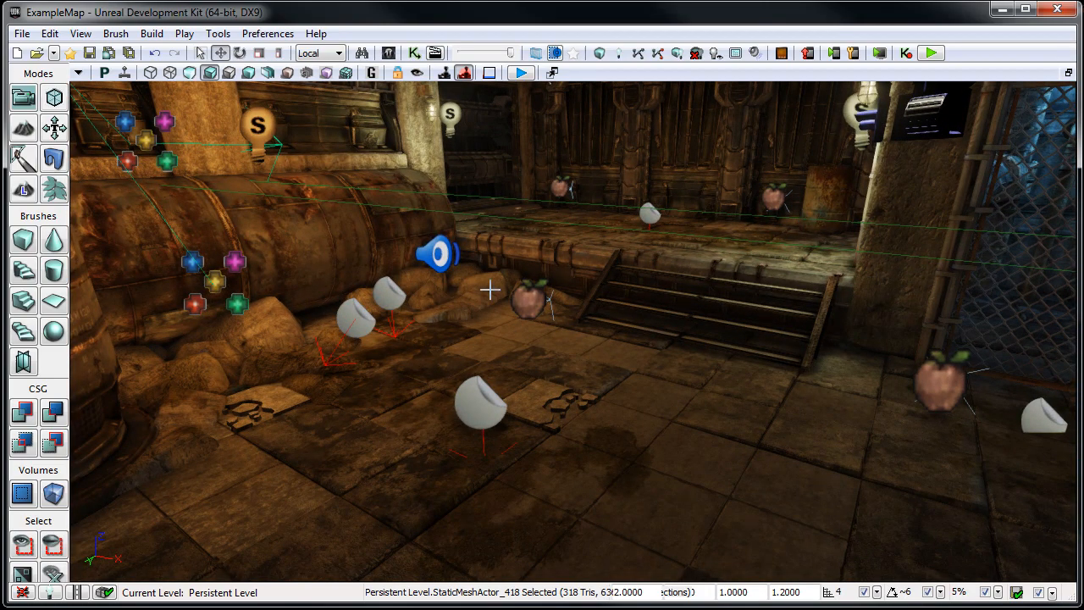